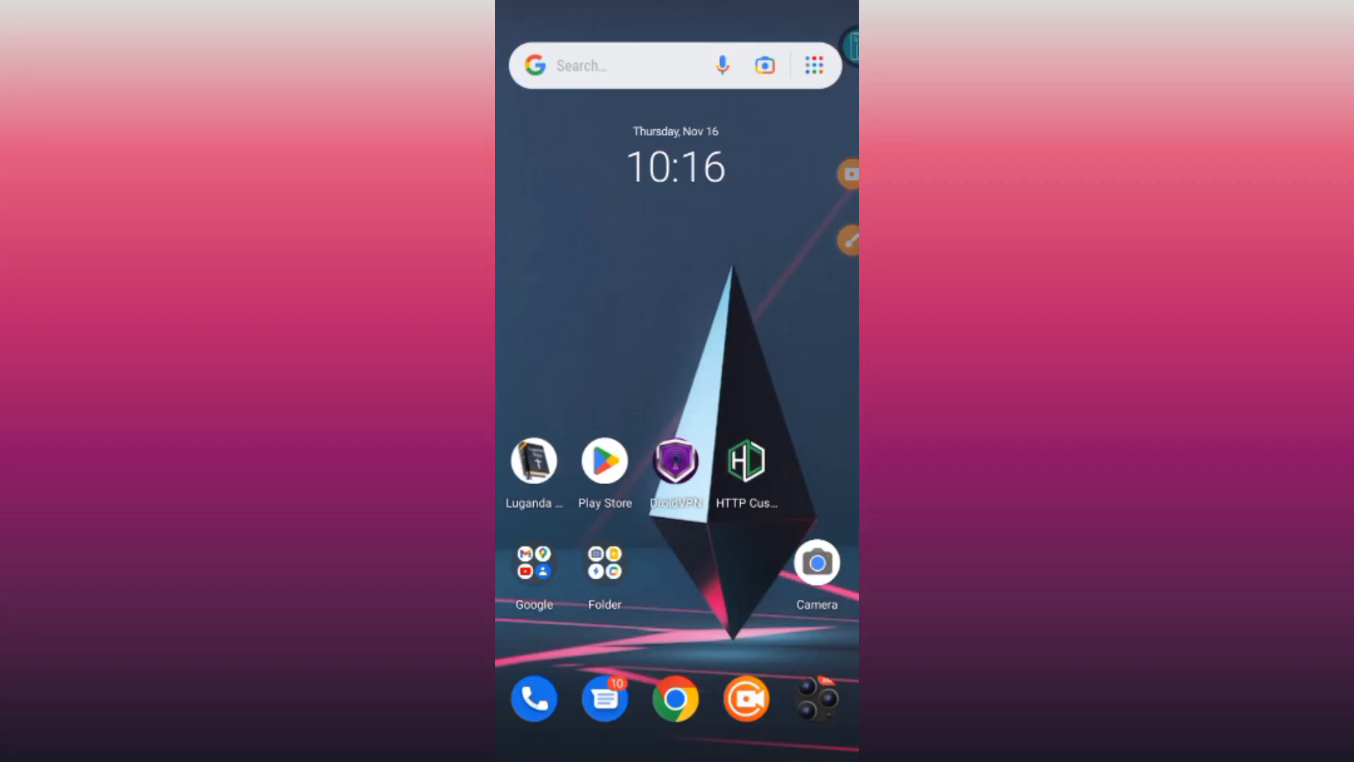
Step: Start a Google web search from the home screen with 'cloudsigma' as the query
left_click(618, 66)
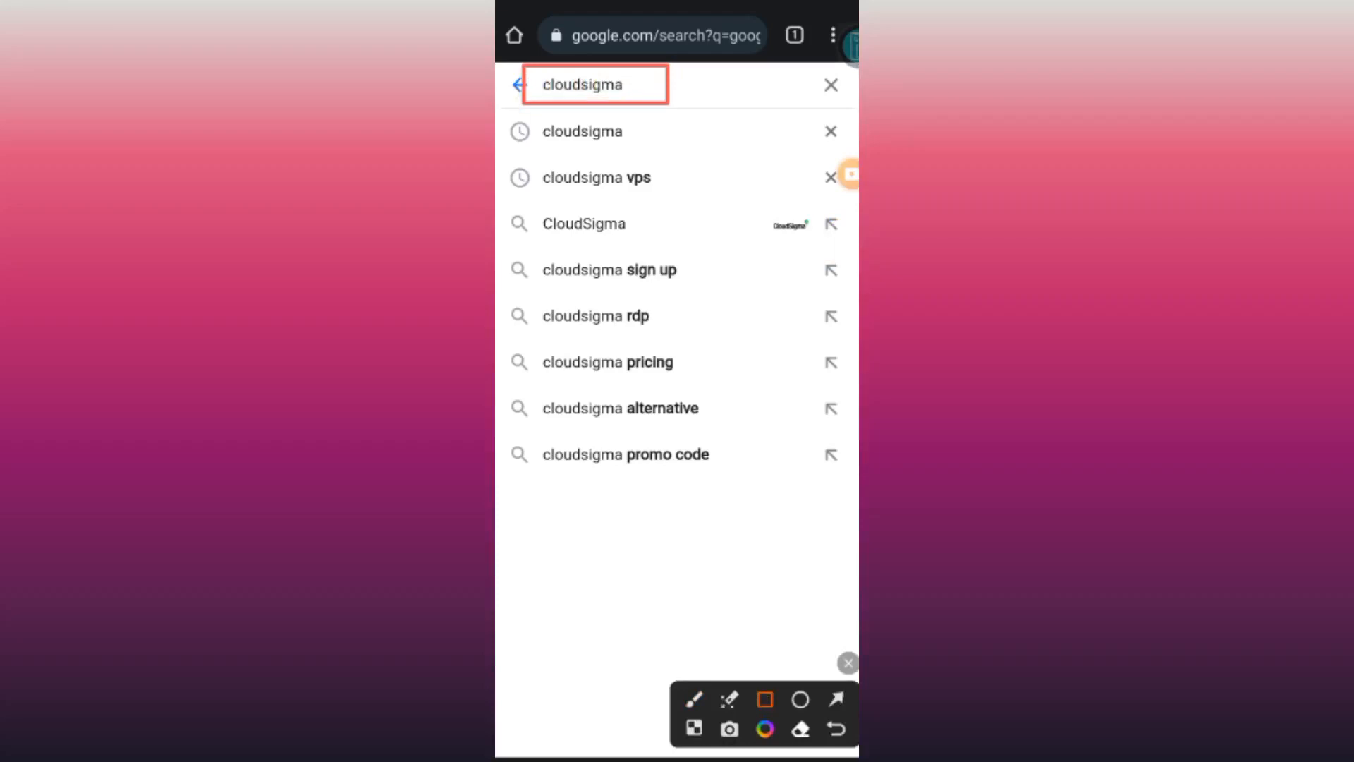
Step: Run the 'cloudsigma' search so the results list the CloudSigma website first
left_click(594, 85)
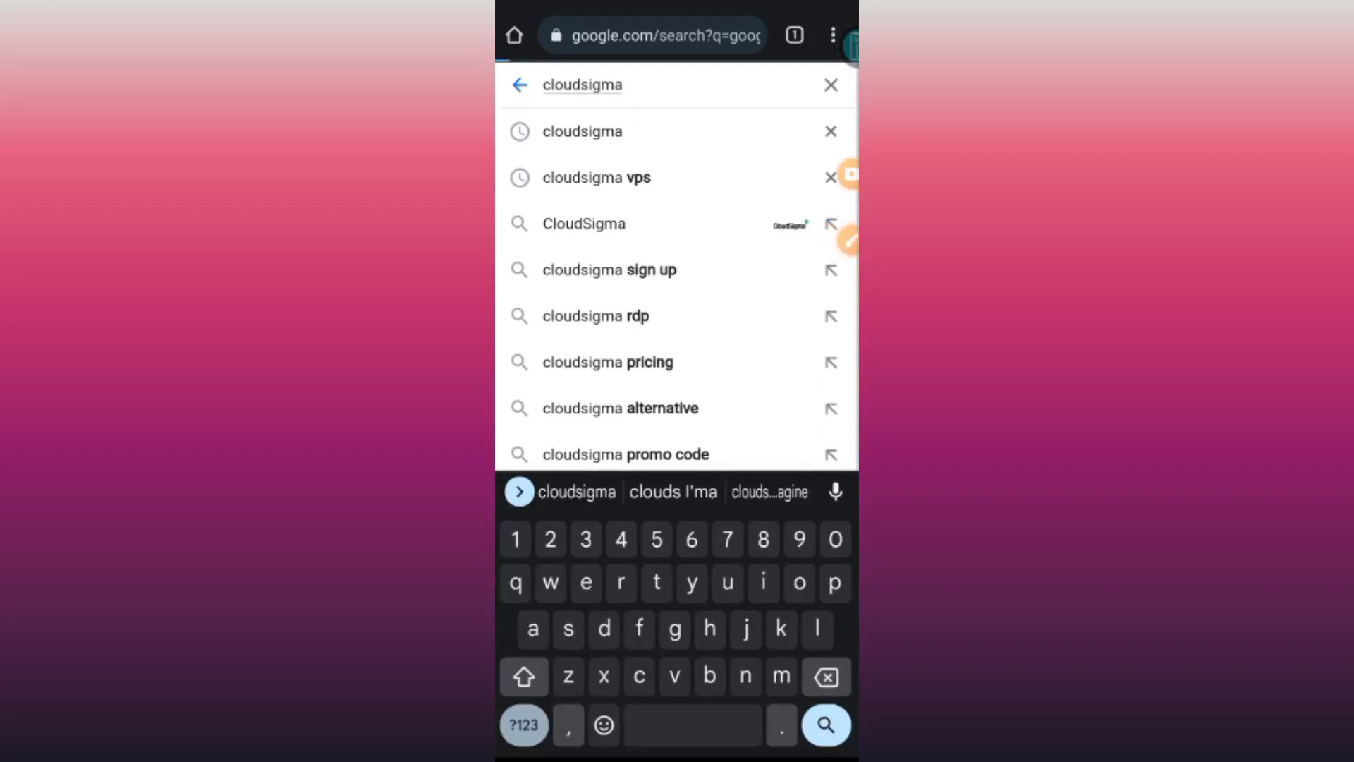
left_click(824, 725)
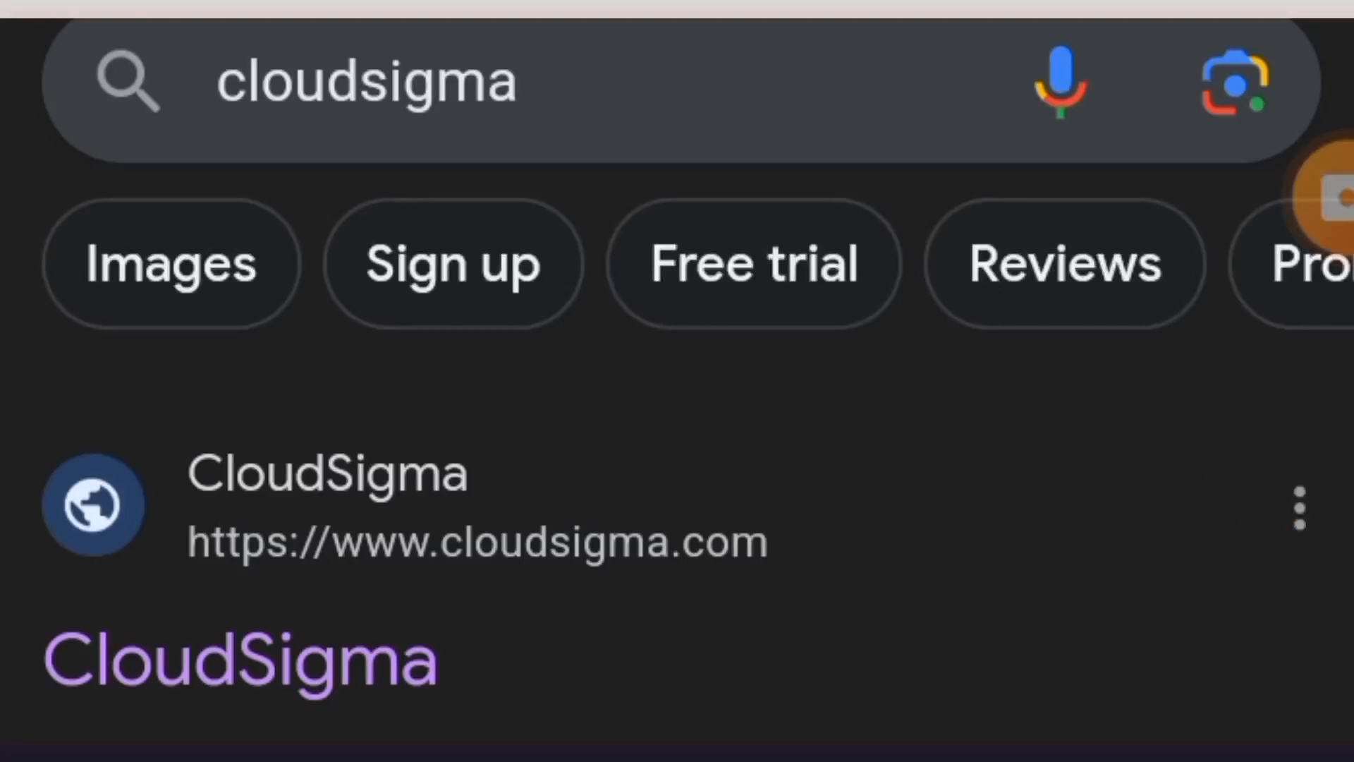
Step: Open the cloudsigma.com website from the search results
left_click(874, 601)
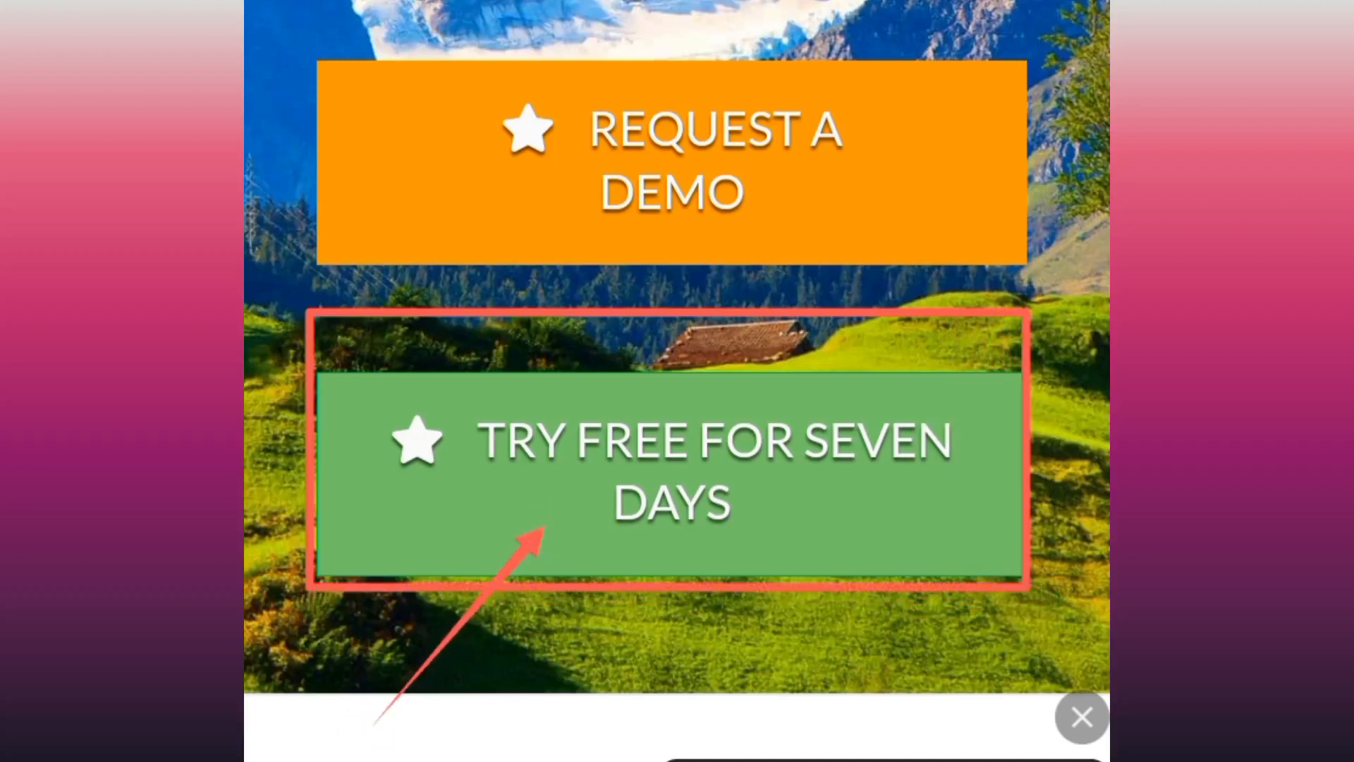
Step: Begin the seven-day free trial, reaching the CloudSigma sign-in page
left_click(671, 467)
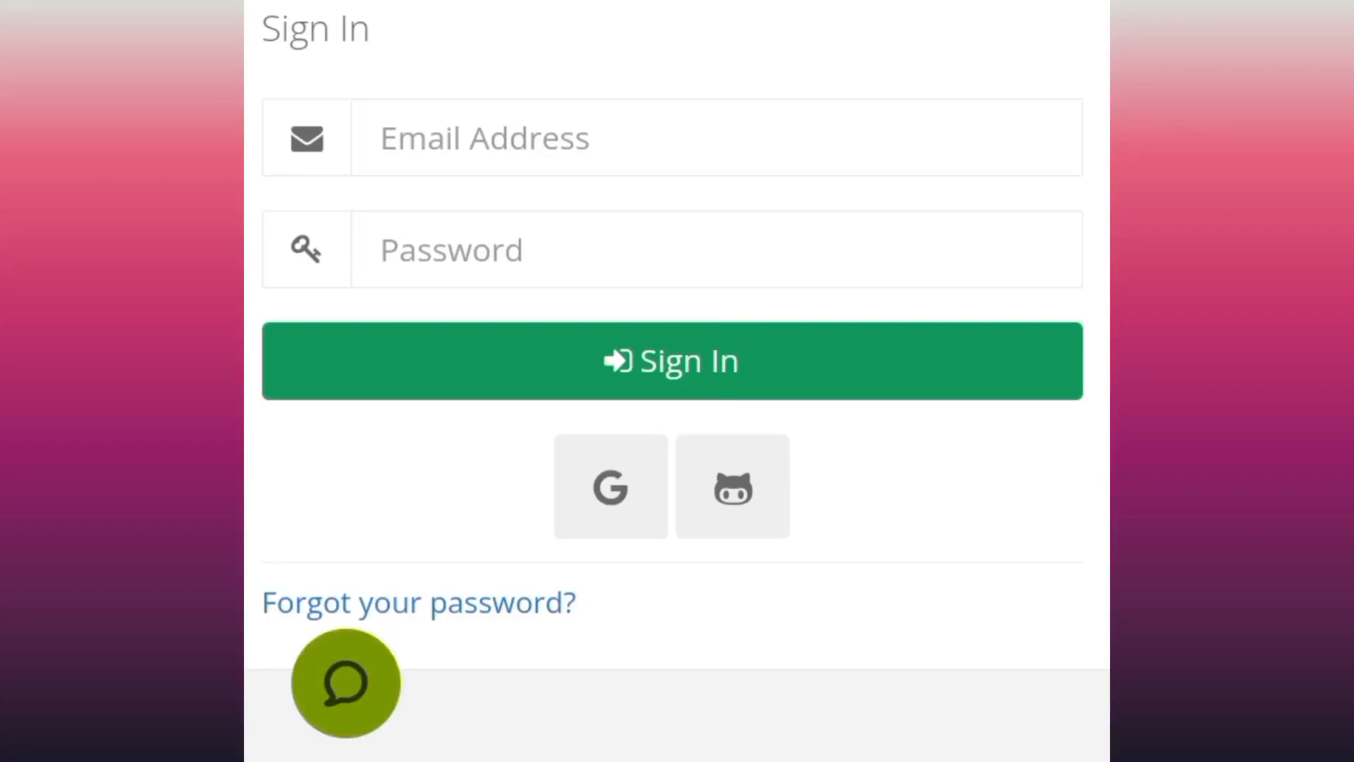
left_click(344, 683)
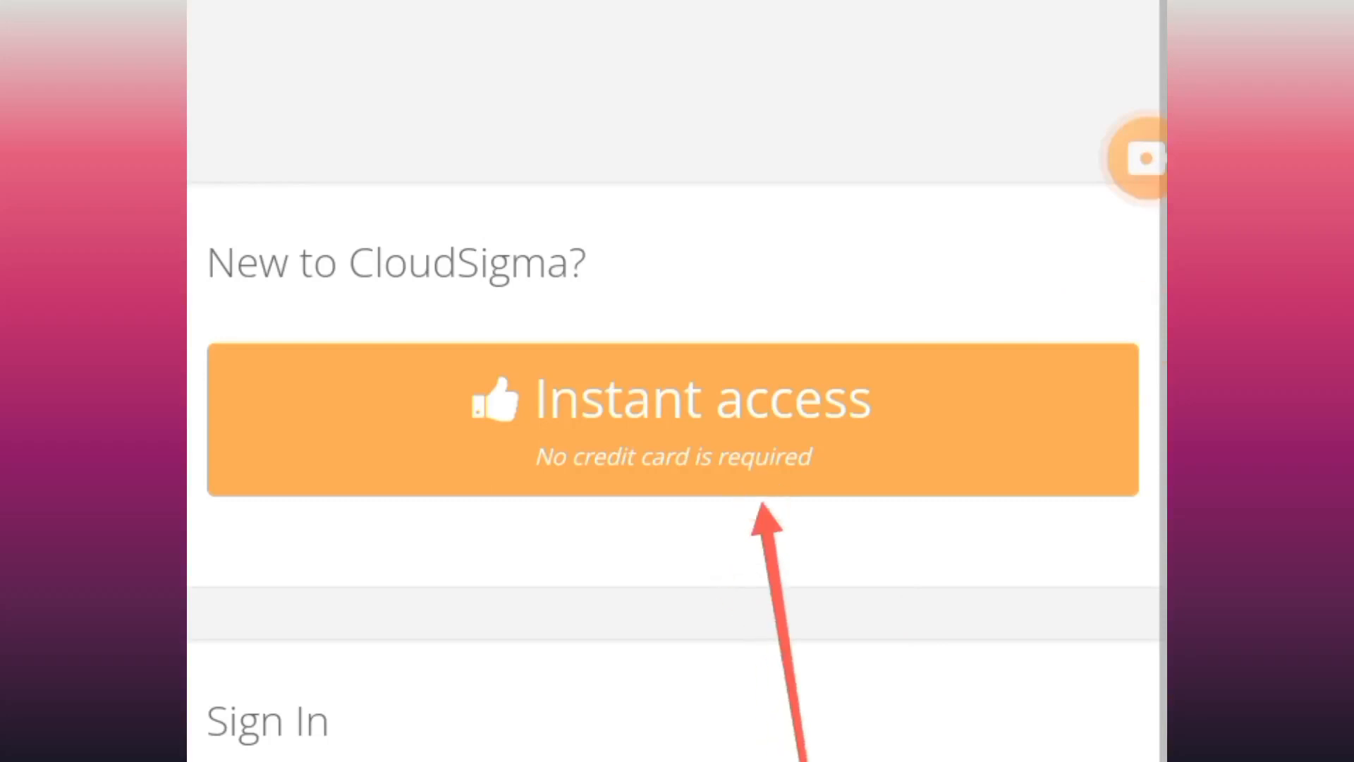
Step: Get instant trial access without a credit card, with the Small-3 server size chosen
left_click(589, 507)
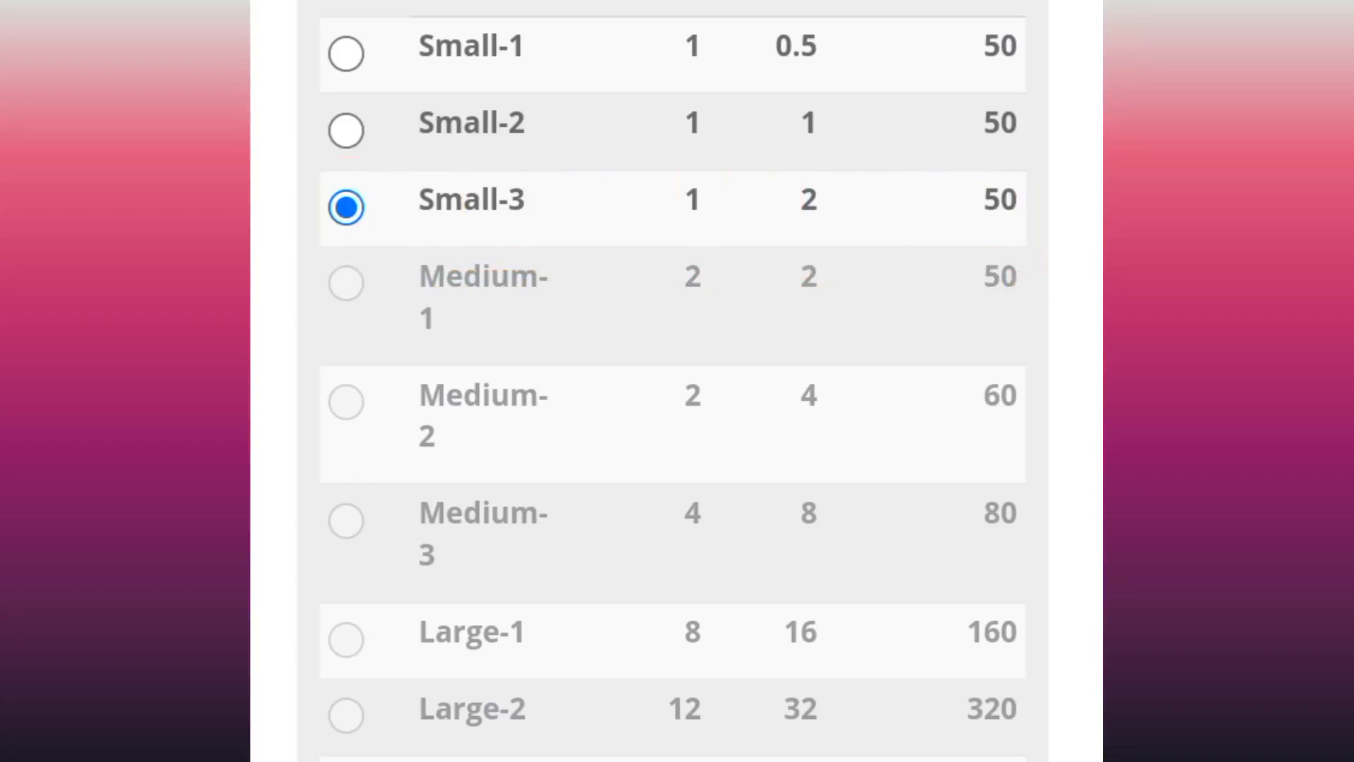
Step: Continue past the server size step to the operating system list
scroll("down", 3)
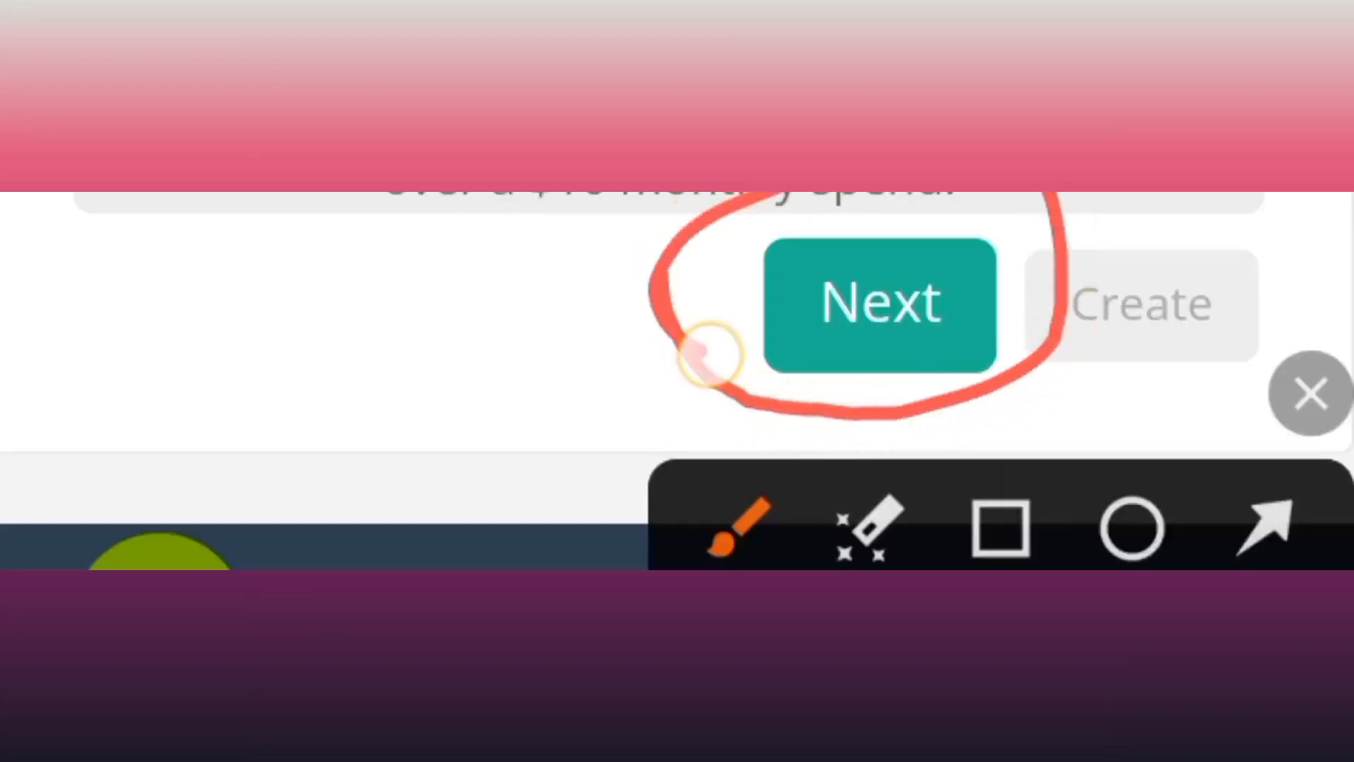
left_click(879, 302)
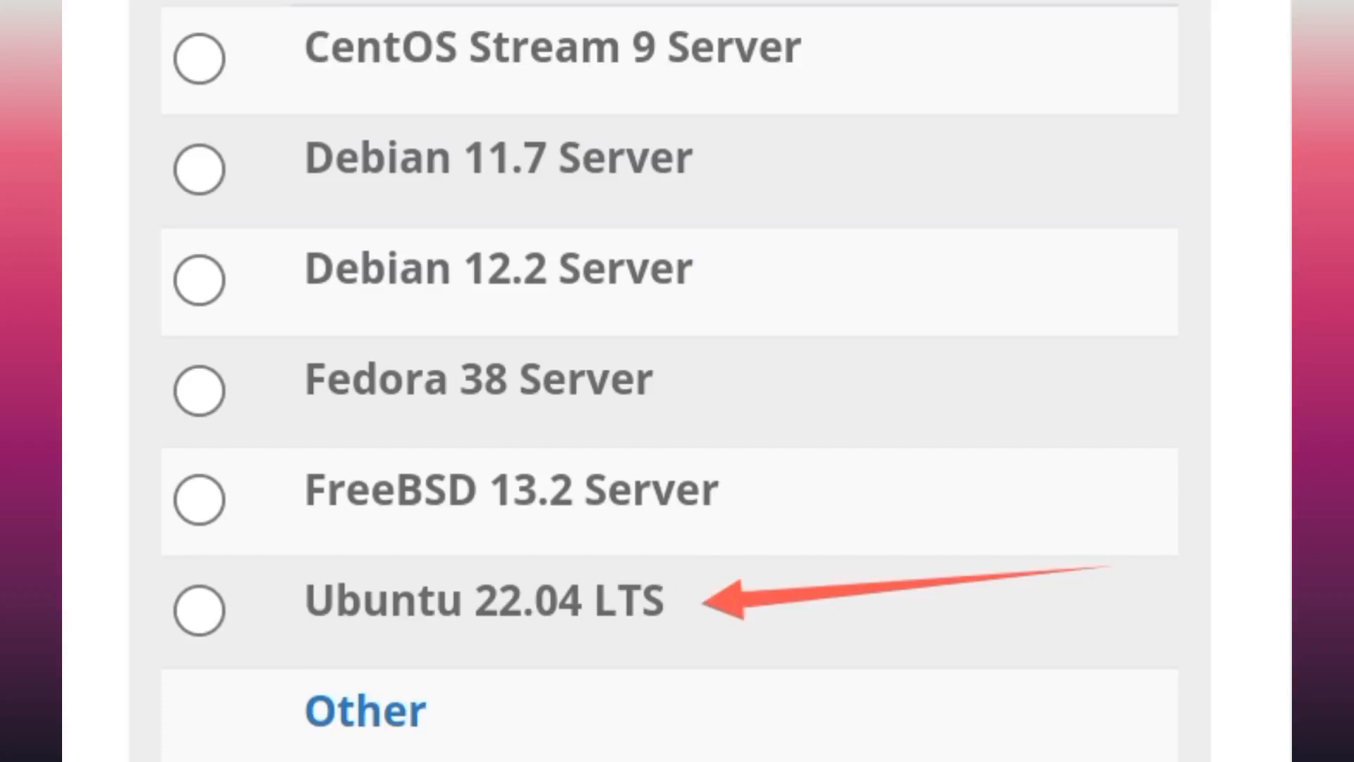
left_click(197, 609)
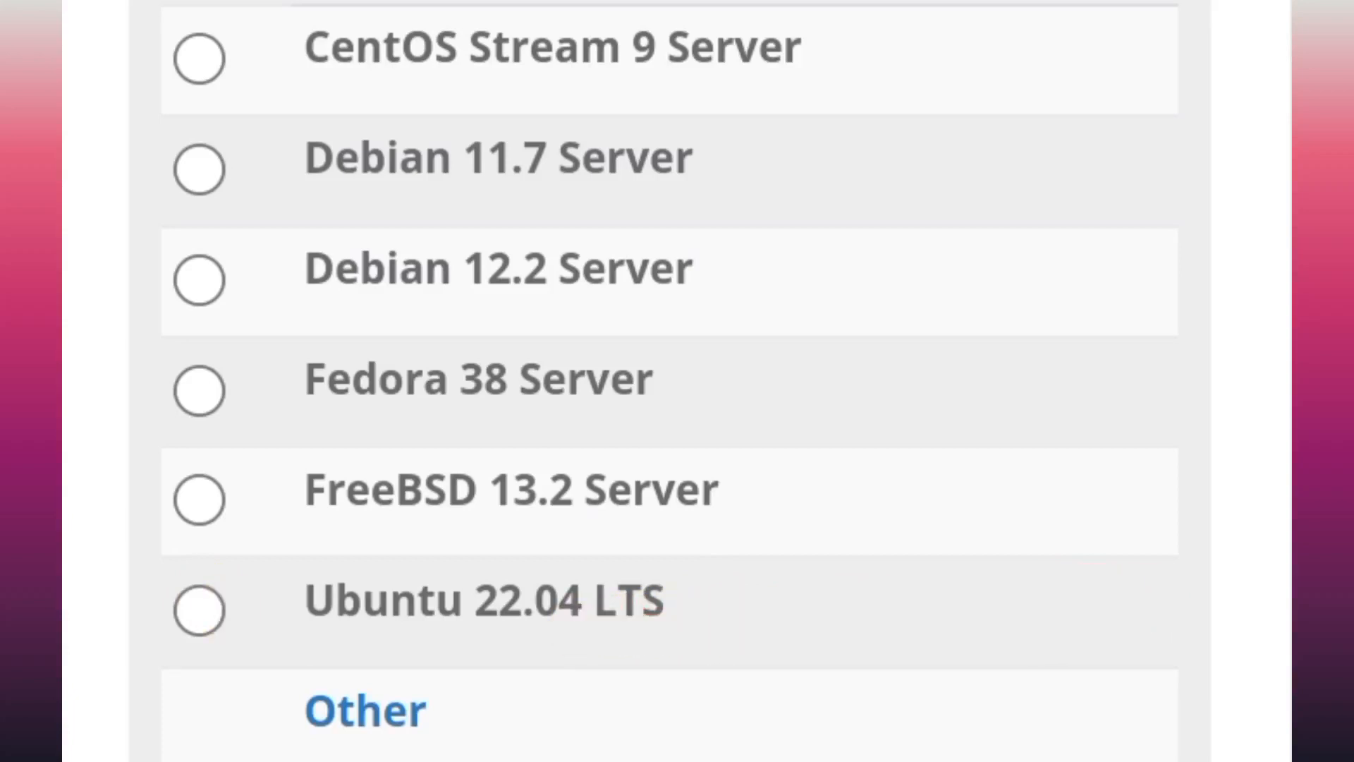
Step: Choose Ubuntu 22.04 LTS as the server's operating system
left_click(199, 668)
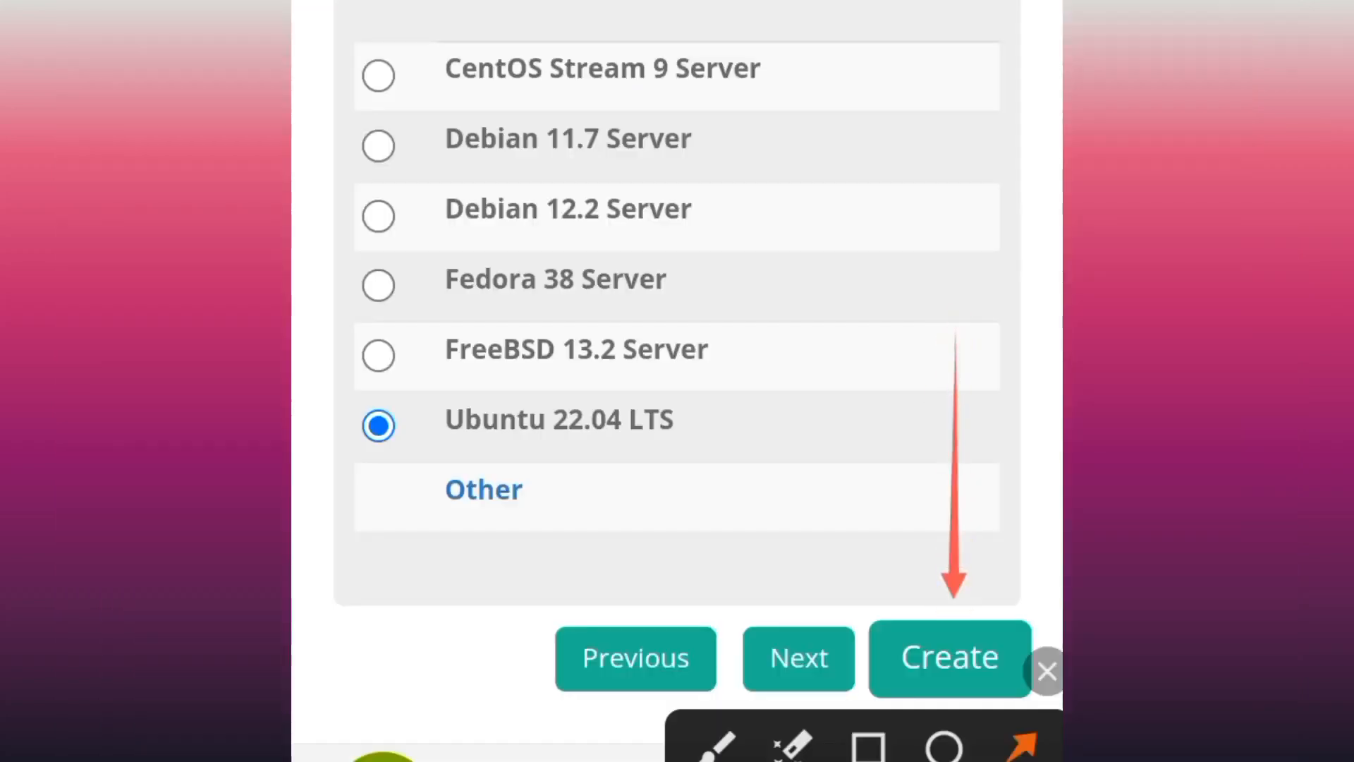
left_click(869, 744)
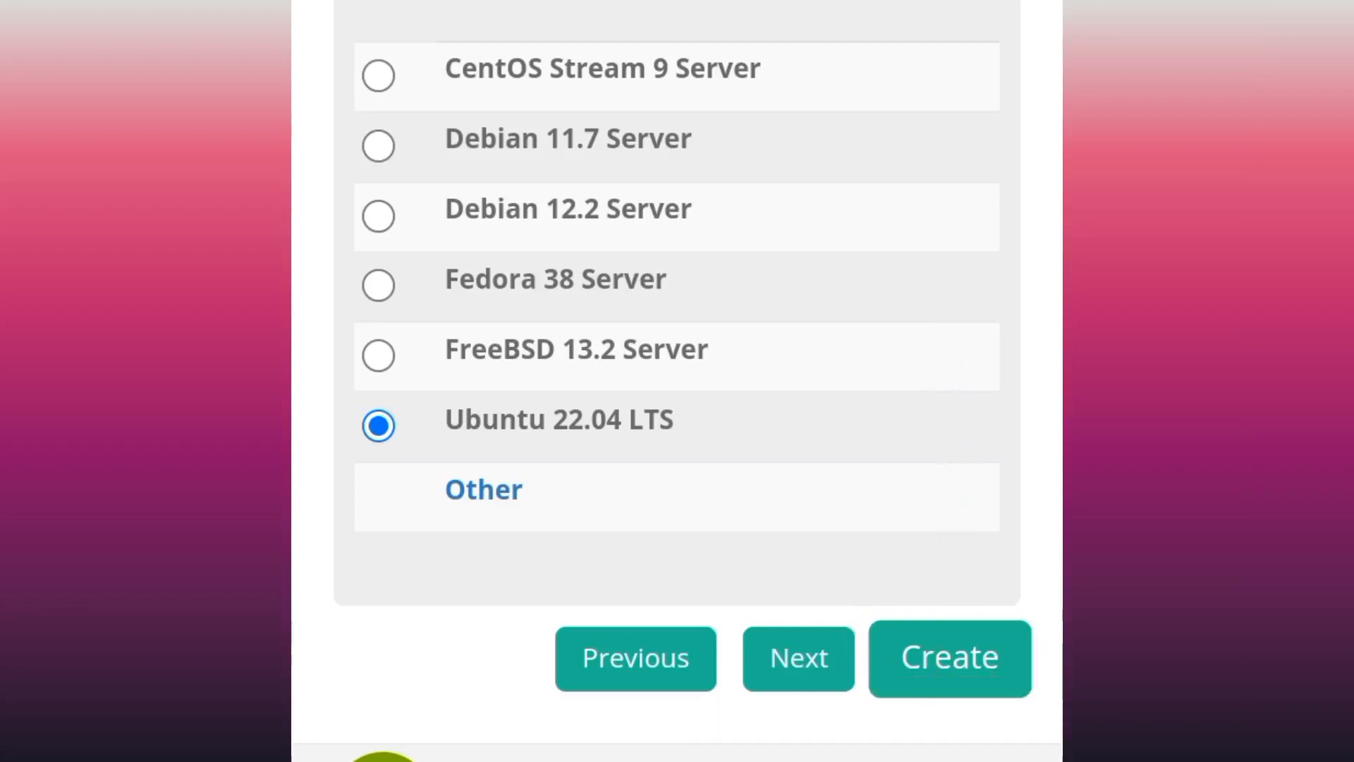
Step: Create the Ubuntu trial server so it runs with username, password and public IP shown
left_click(947, 658)
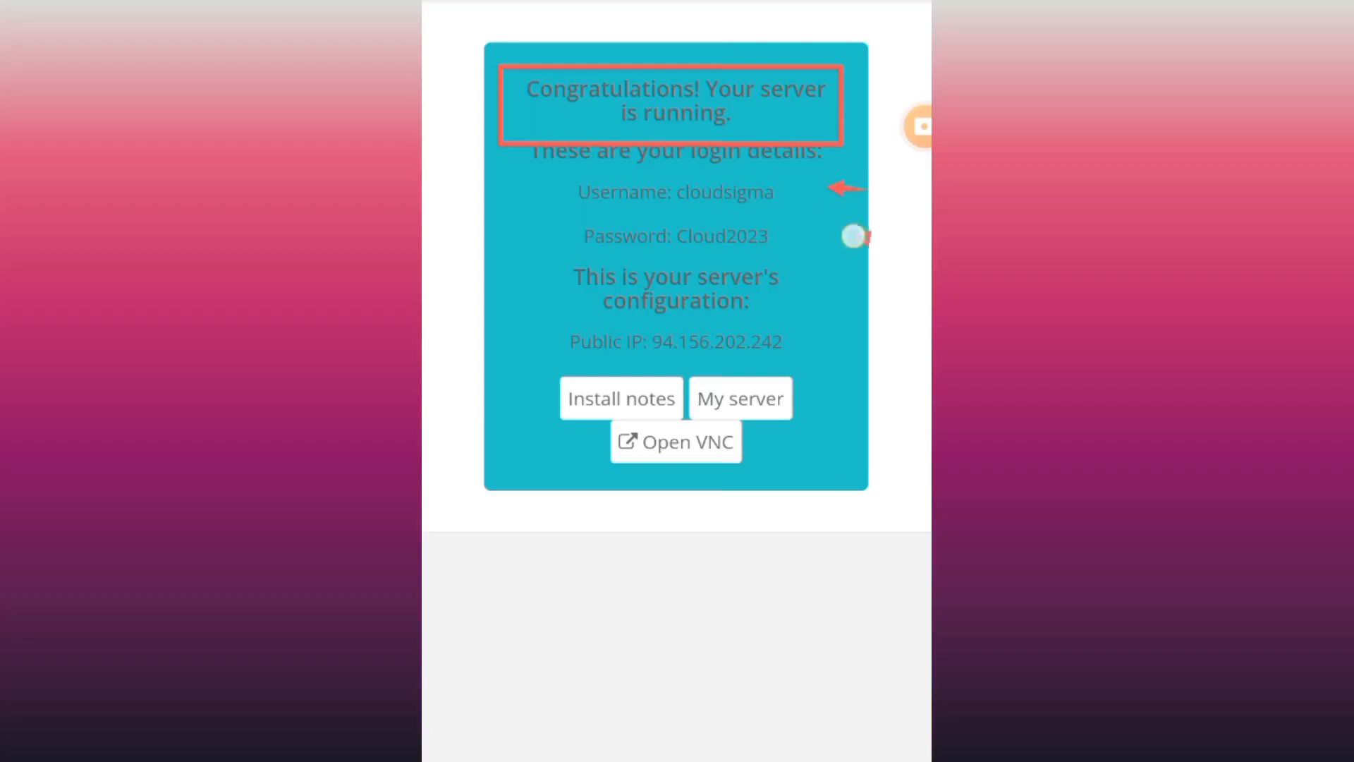
mouse_move(850, 235)
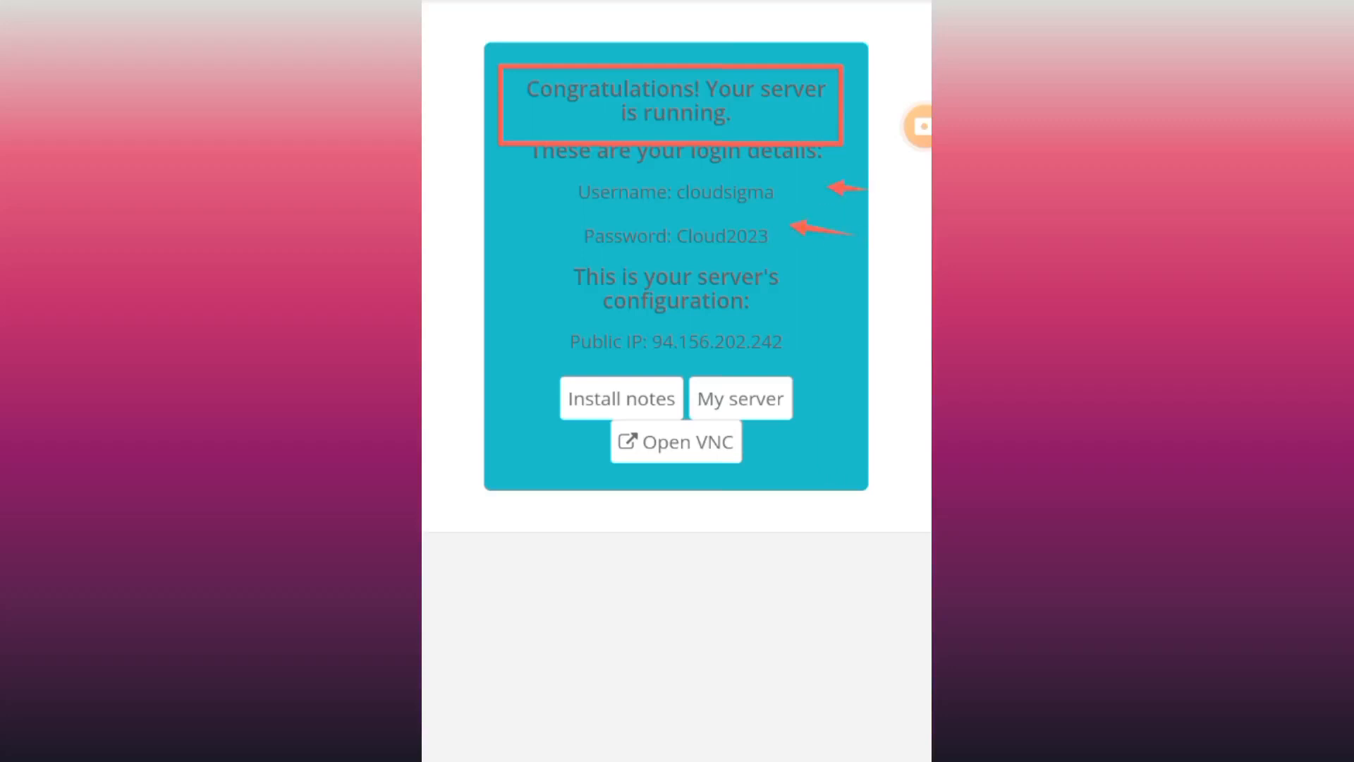